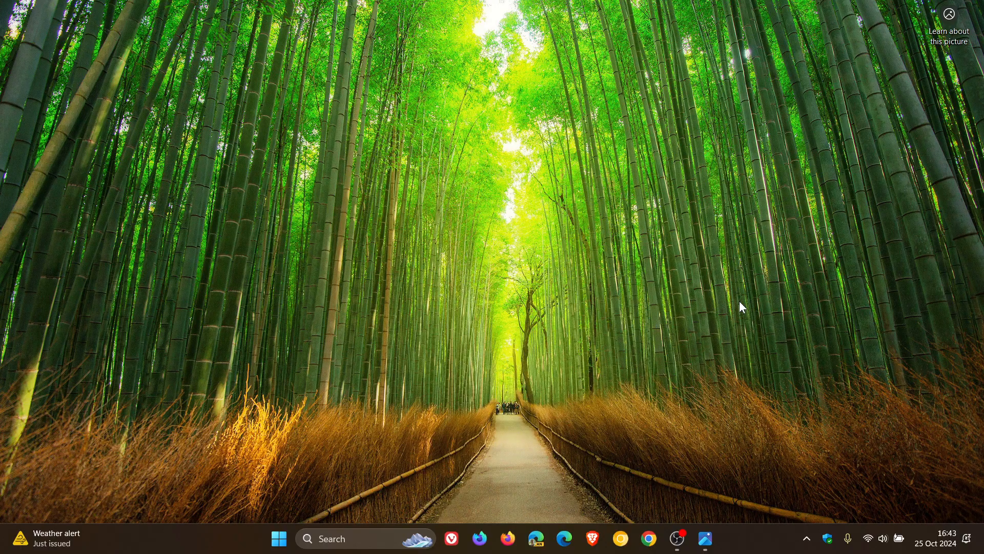
# Open Settings' Windows Update history to confirm KB5044384 was installed on 25 Oct 2024.
pyautogui.click(277, 539)
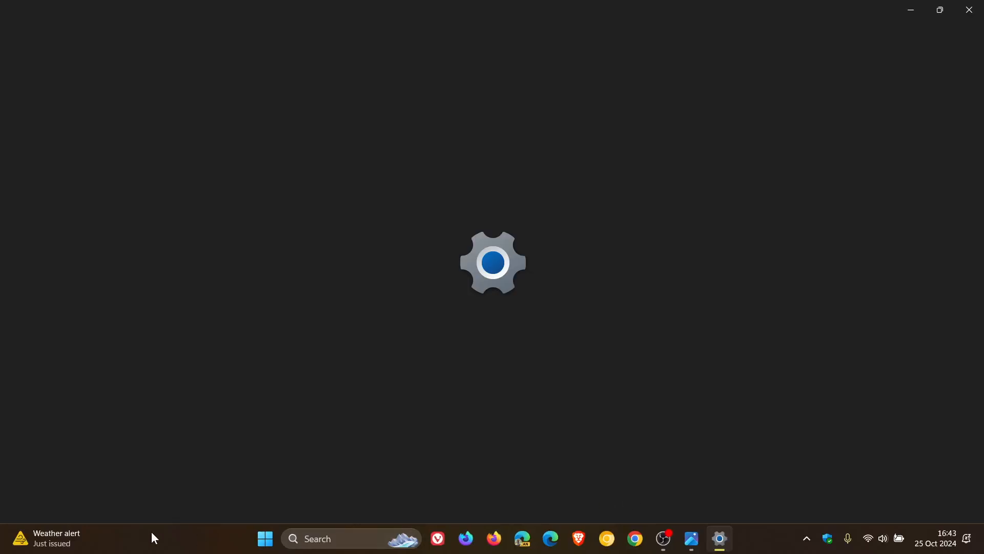
pyautogui.click(719, 539)
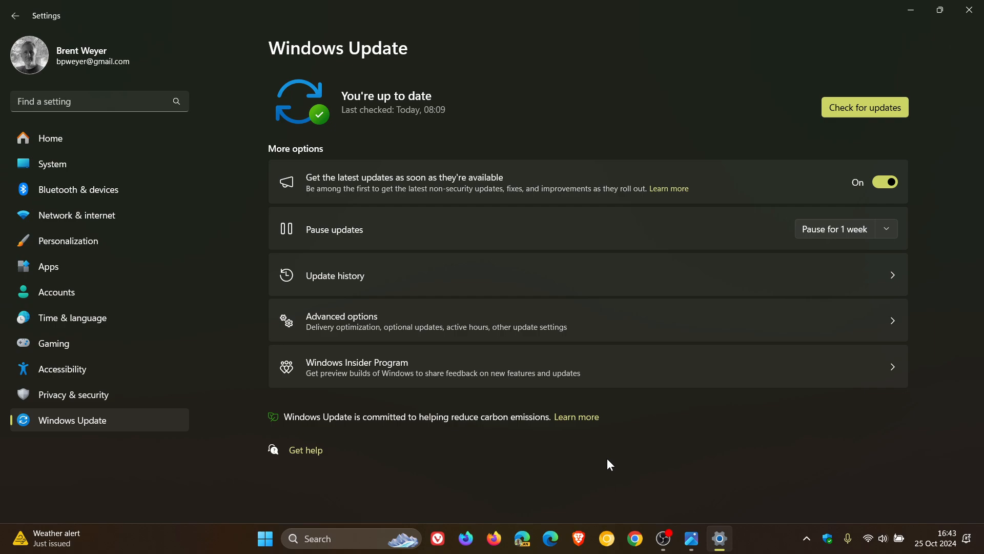
pyautogui.moveTo(593, 281)
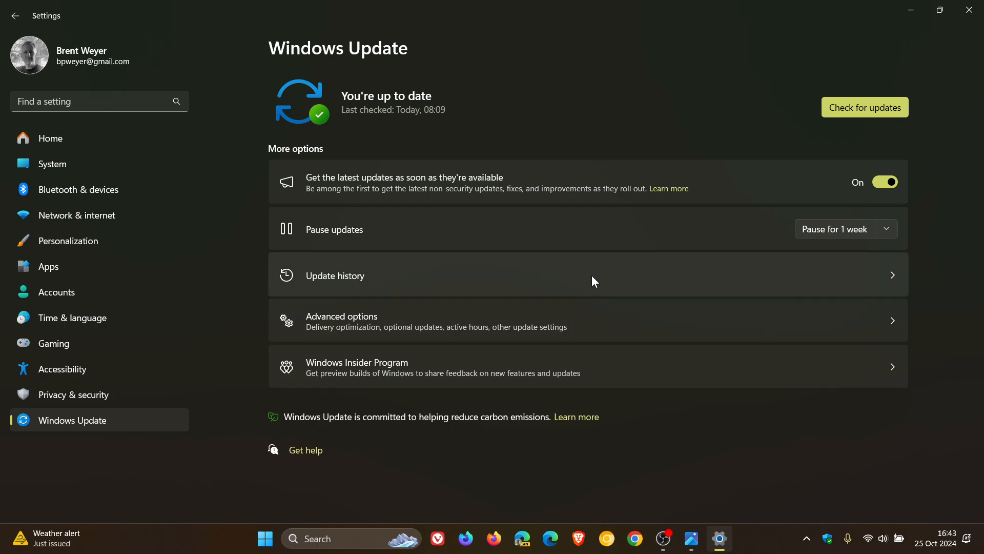
pyautogui.click(335, 275)
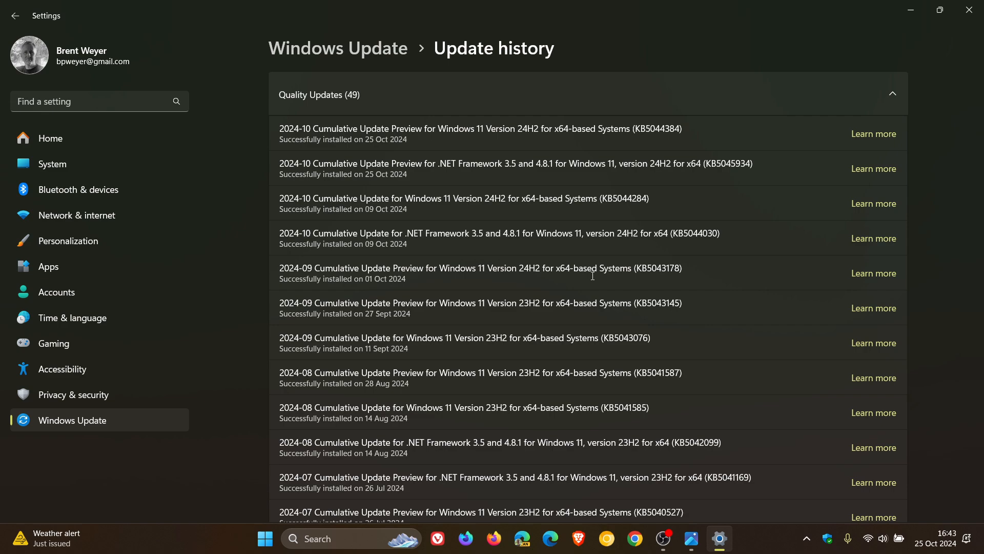
pyautogui.moveTo(754, 136)
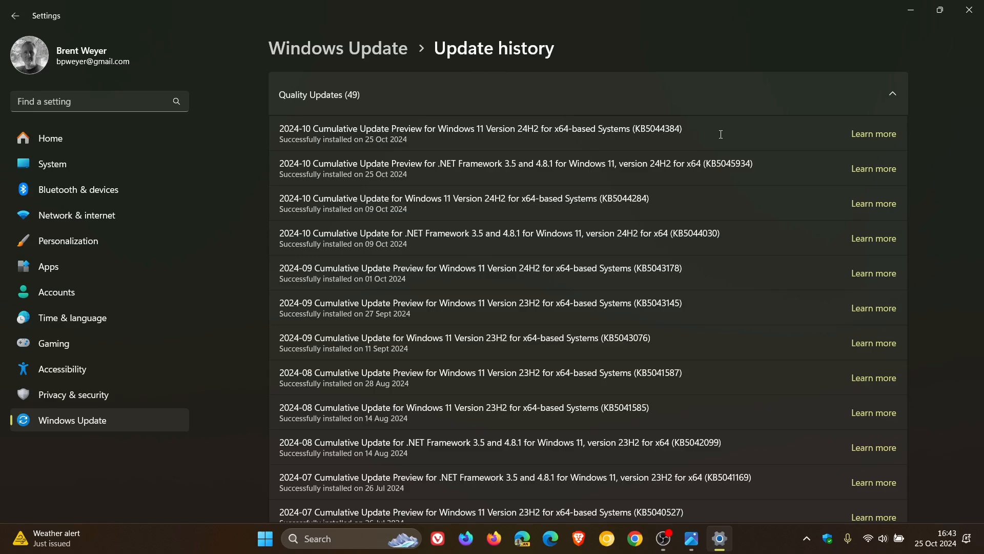
pyautogui.moveTo(911, 10)
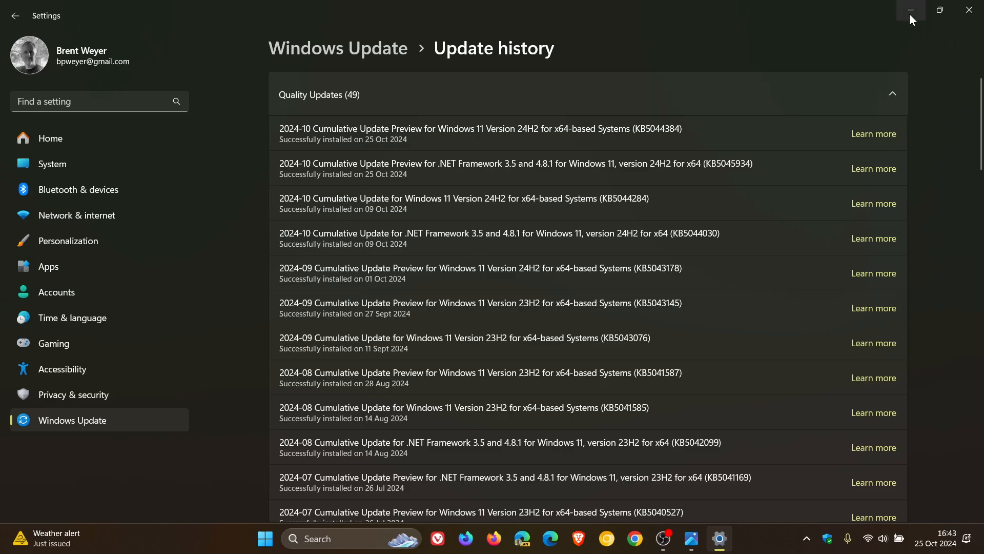
# Minimize the Settings window to reveal the bamboo-wallpaper desktop.
pyautogui.click(911, 10)
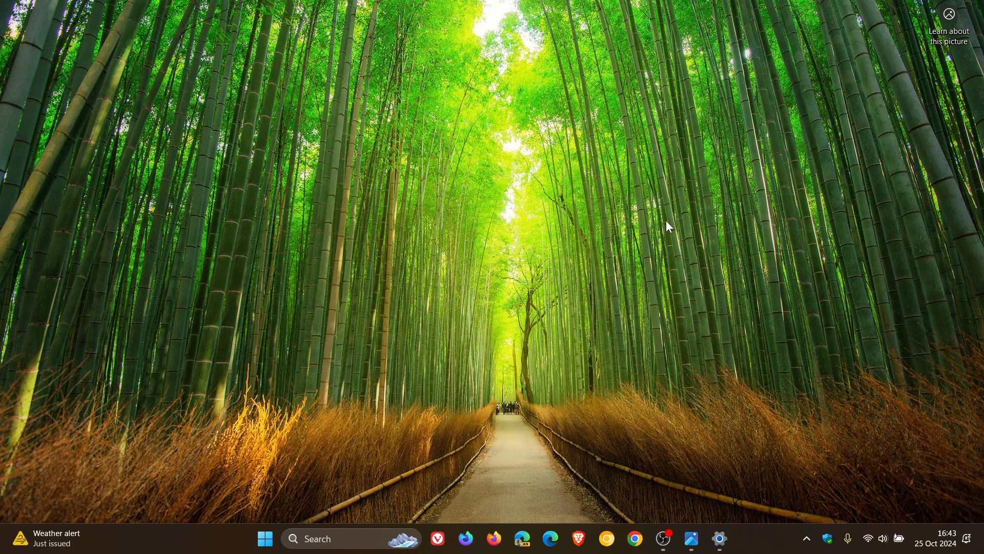
pyautogui.moveTo(661, 209)
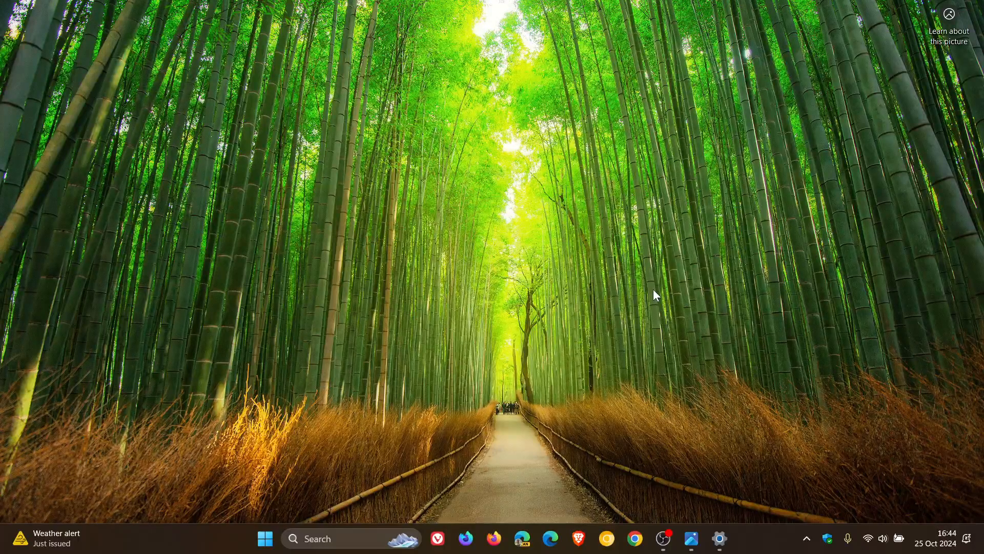
# Open File Explorer on This PC and show the See more menu with Properties and Options.
pyautogui.click(265, 539)
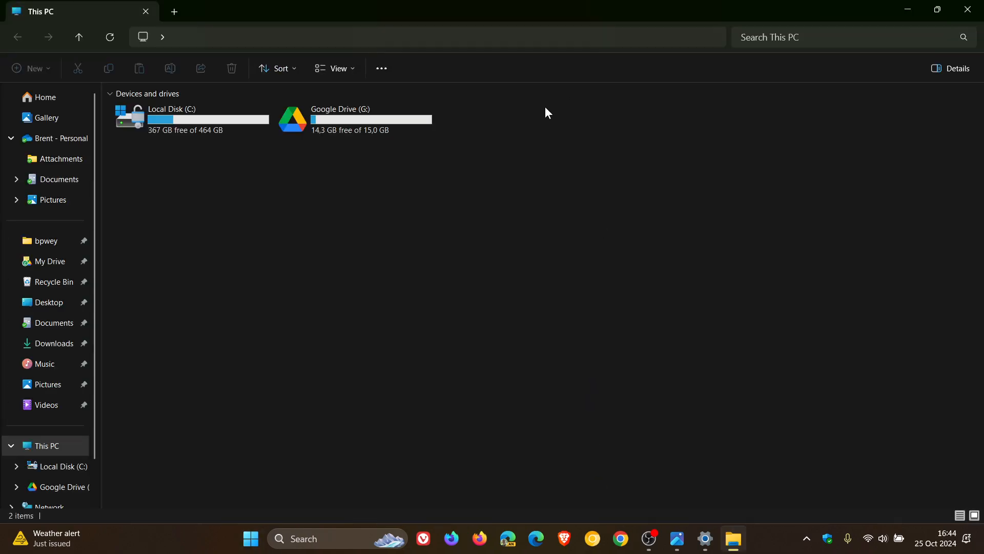
pyautogui.moveTo(381, 68)
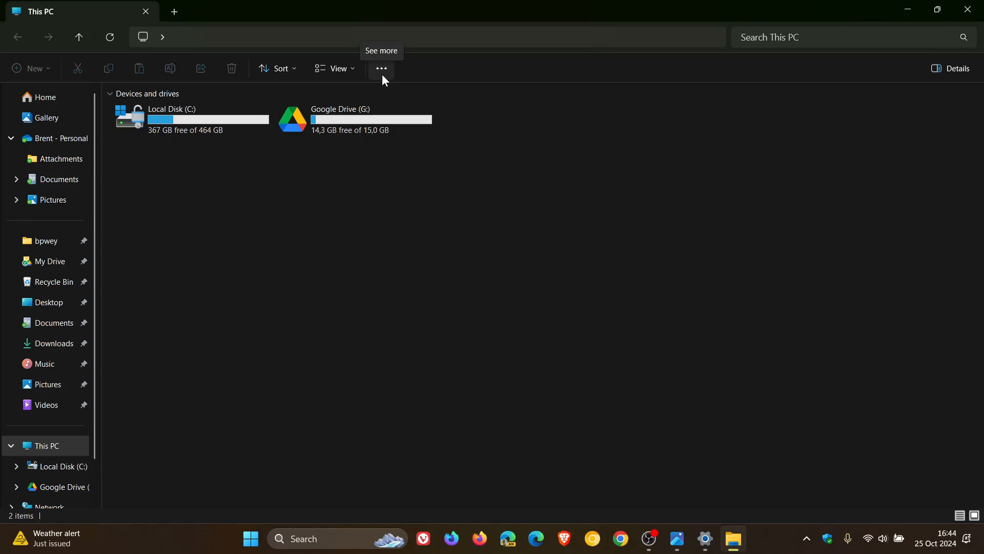
pyautogui.click(381, 68)
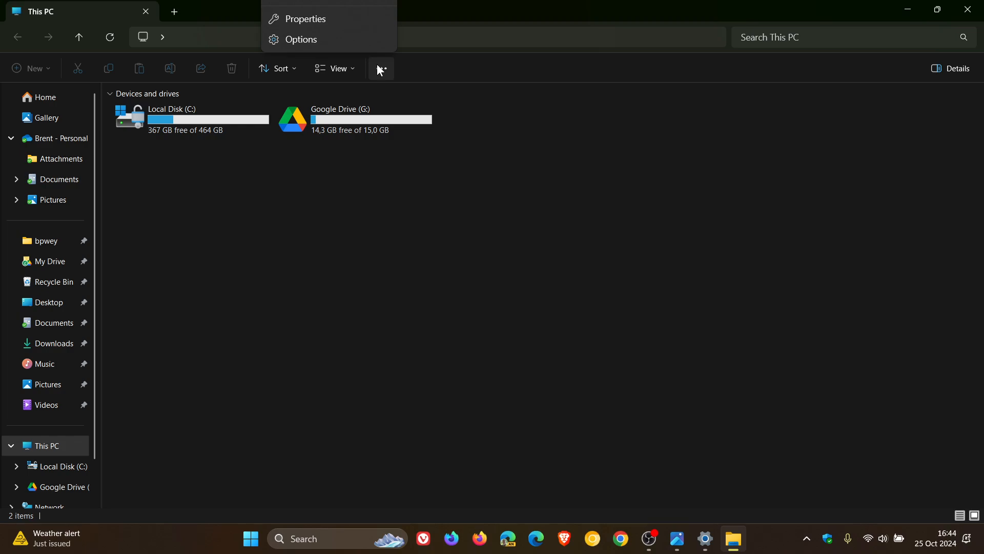
pyautogui.moveTo(649, 258)
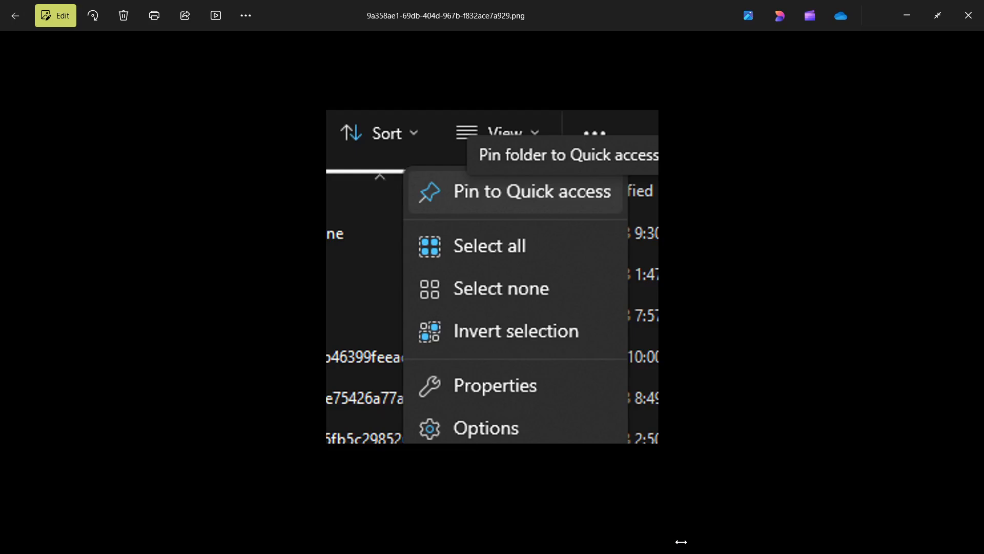
pyautogui.moveTo(753, 298)
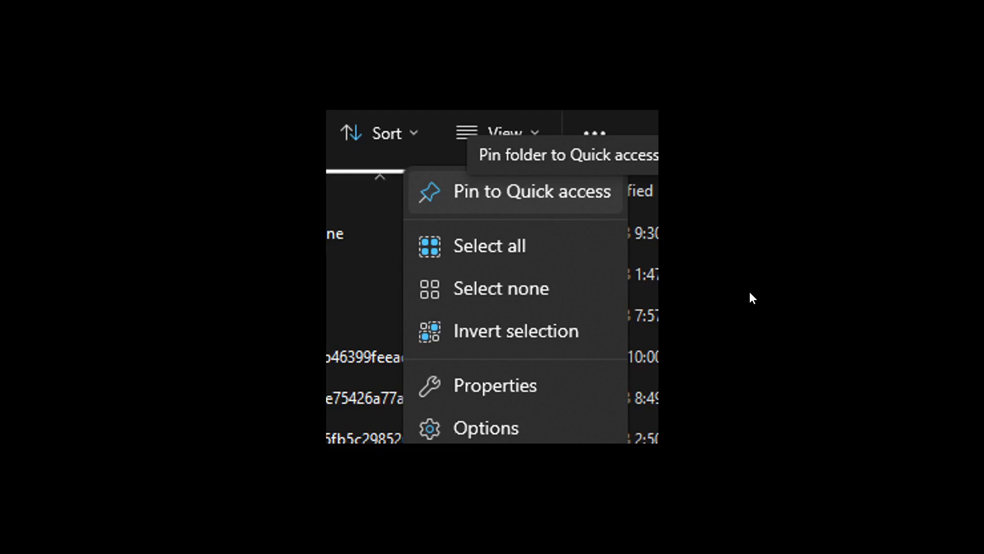
pyautogui.moveTo(492, 169)
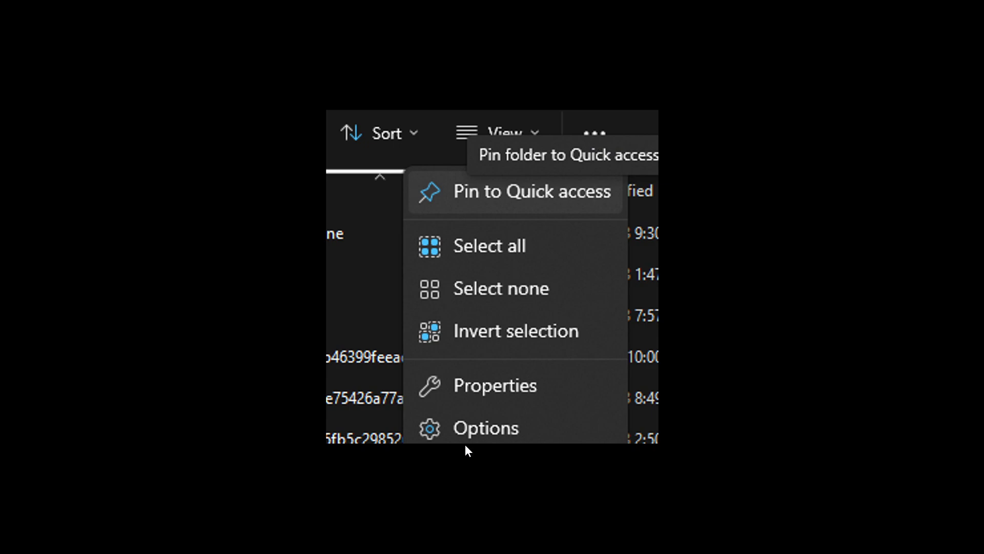
pyautogui.moveTo(403, 331)
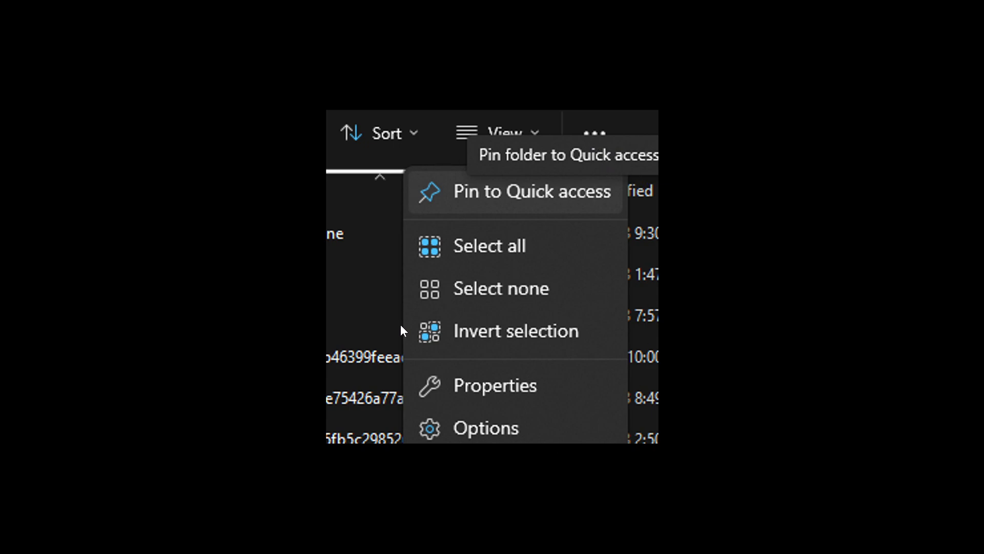
pyautogui.moveTo(618, 452)
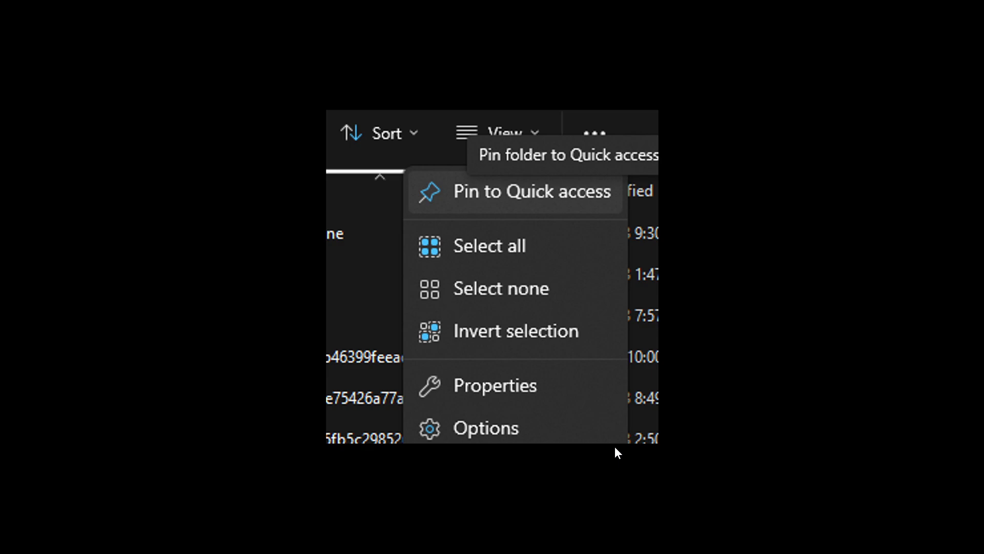
pyautogui.moveTo(604, 266)
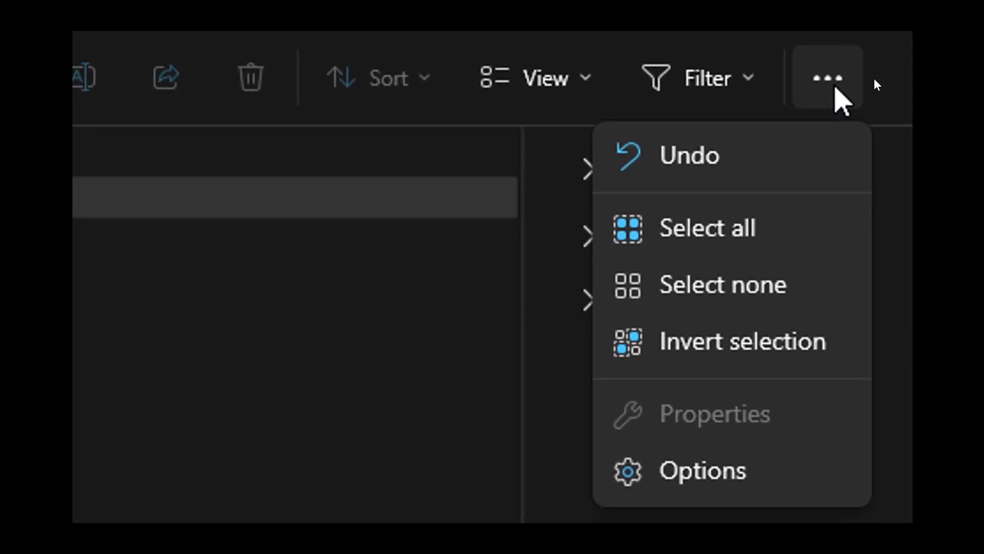
pyautogui.moveTo(890, 63)
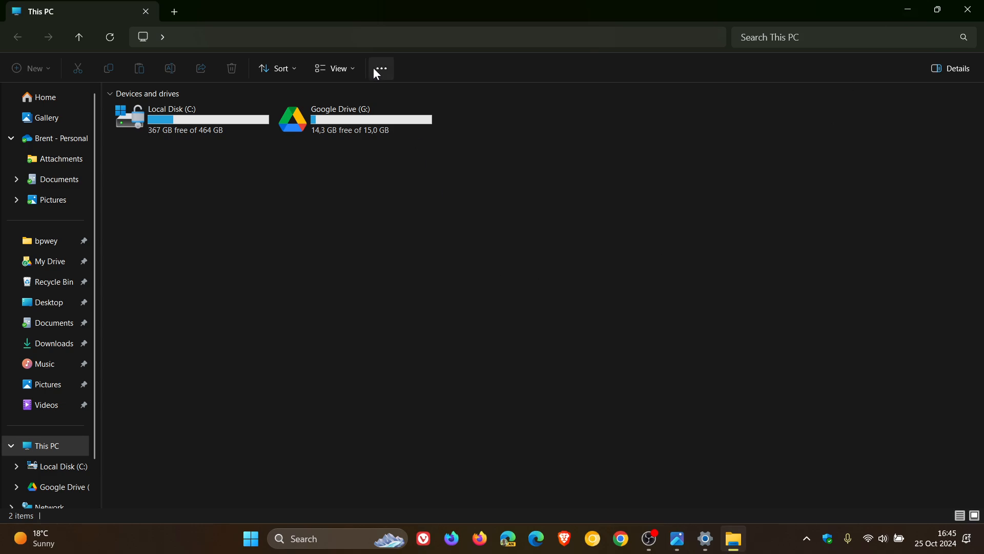
pyautogui.click(380, 69)
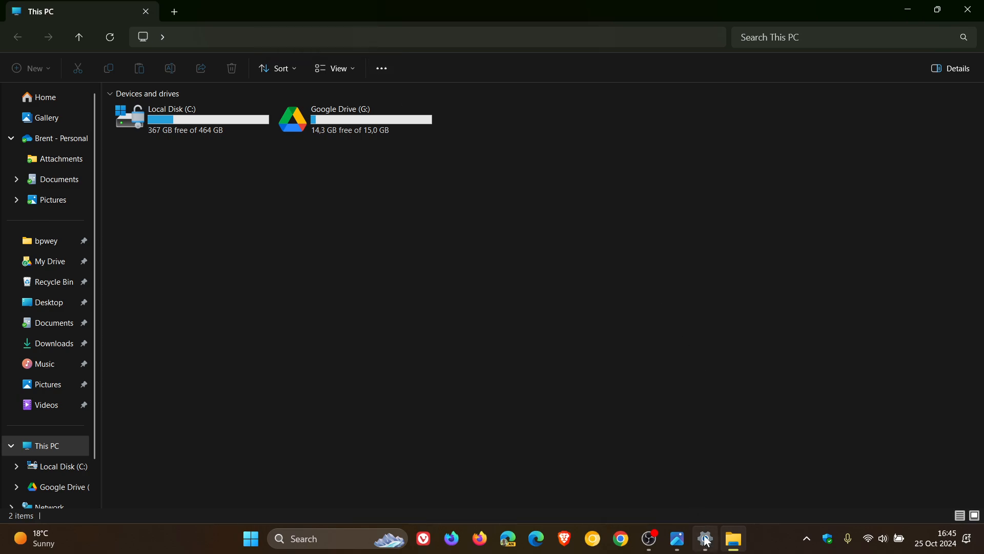
# Revisit KB5044384 in Update history, then reopen This PC's See more menu.
pyautogui.click(705, 538)
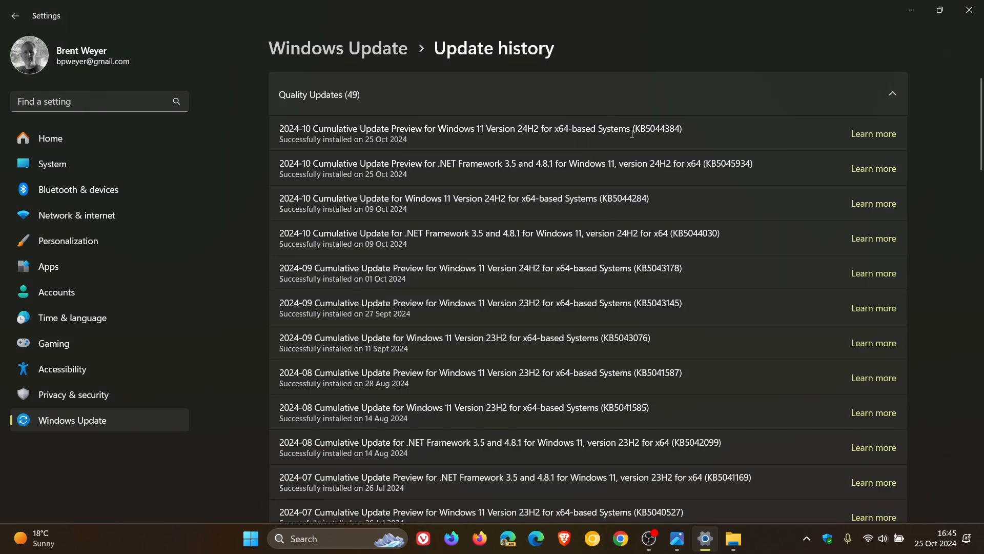
pyautogui.moveTo(701, 142)
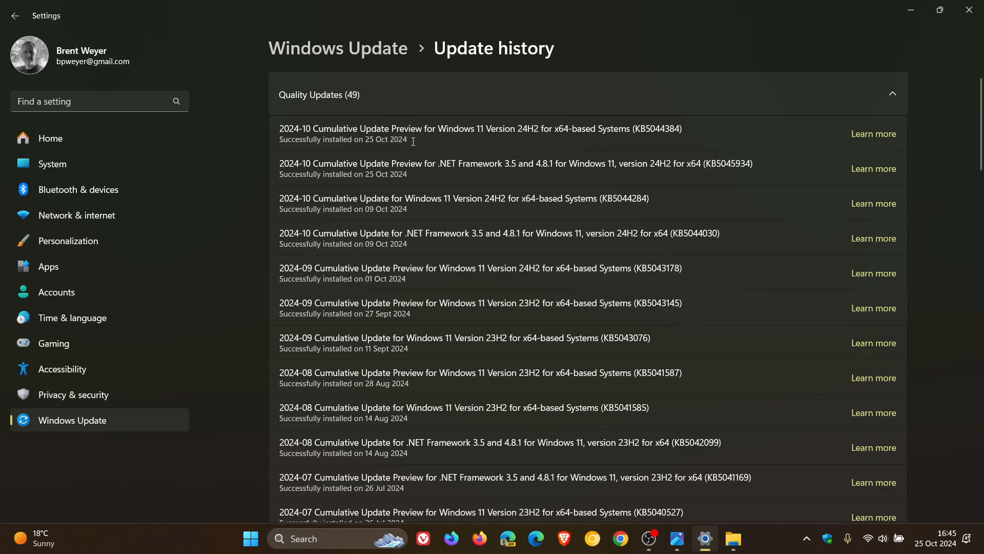
pyautogui.moveTo(711, 130)
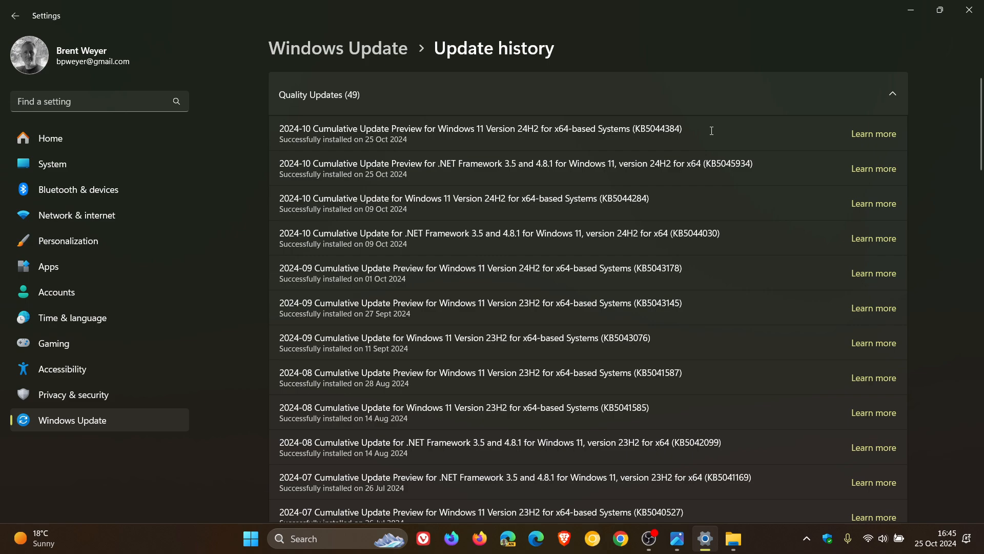
pyautogui.moveTo(696, 126)
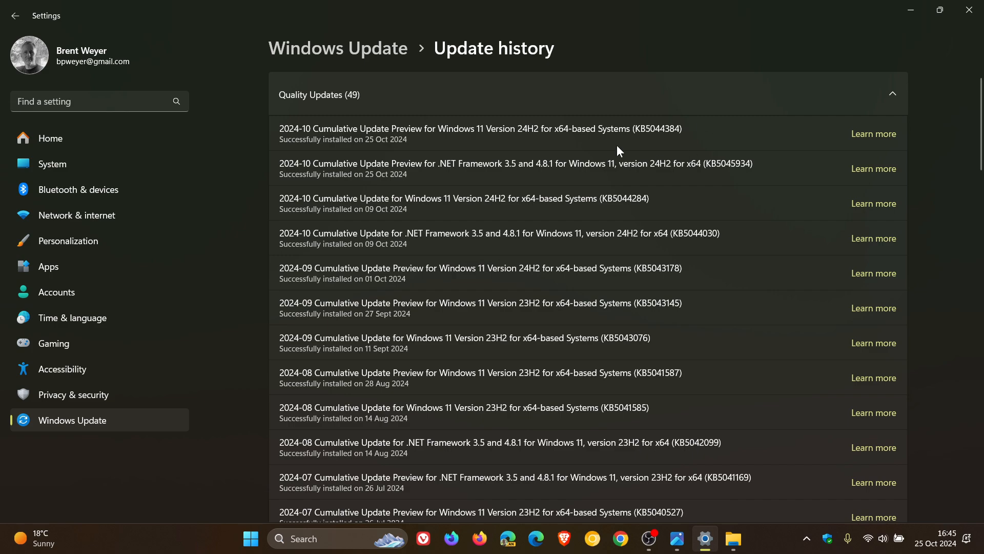
pyautogui.moveTo(699, 126)
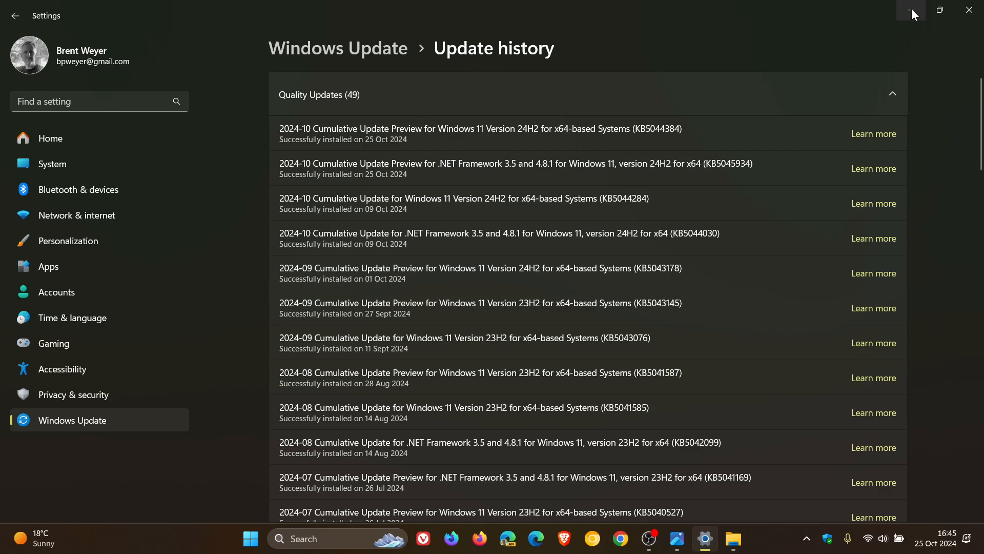
pyautogui.click(732, 538)
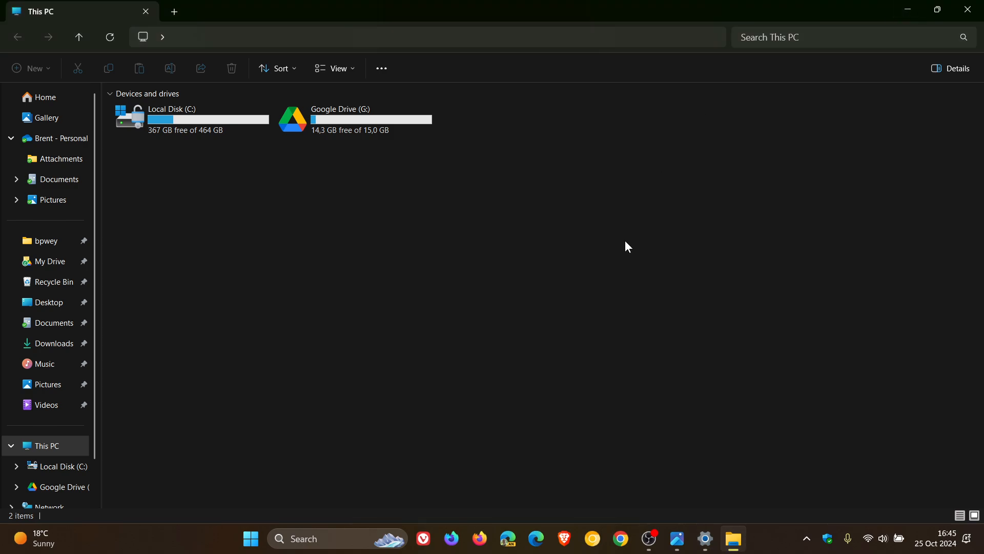
pyautogui.click(381, 68)
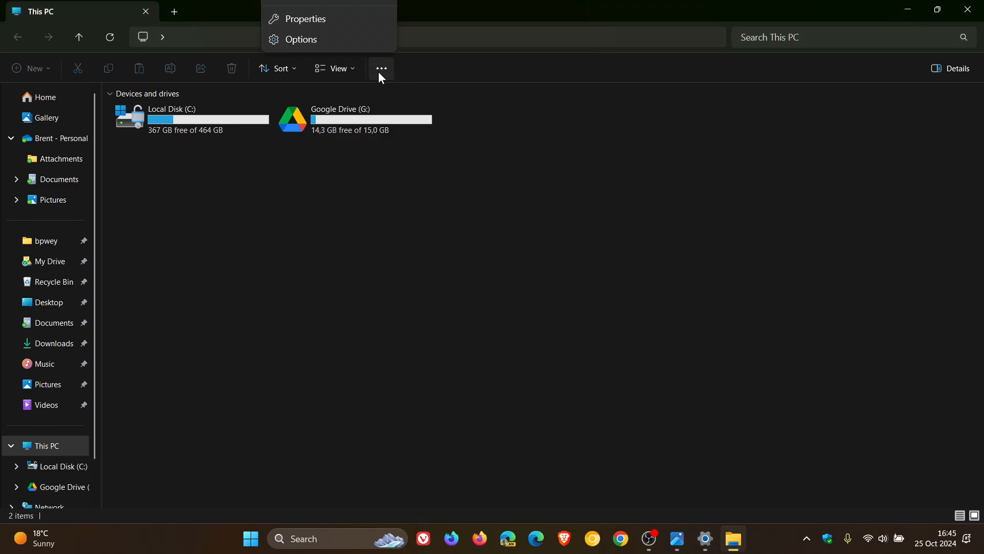